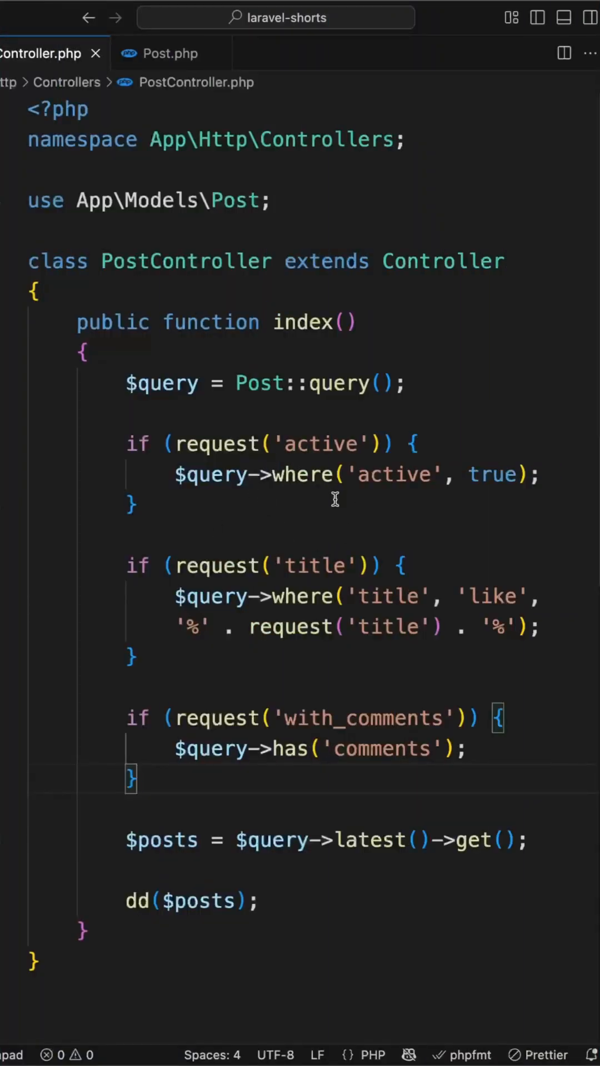
{"action": "mouse_move", "coordinate": [352, 538]}
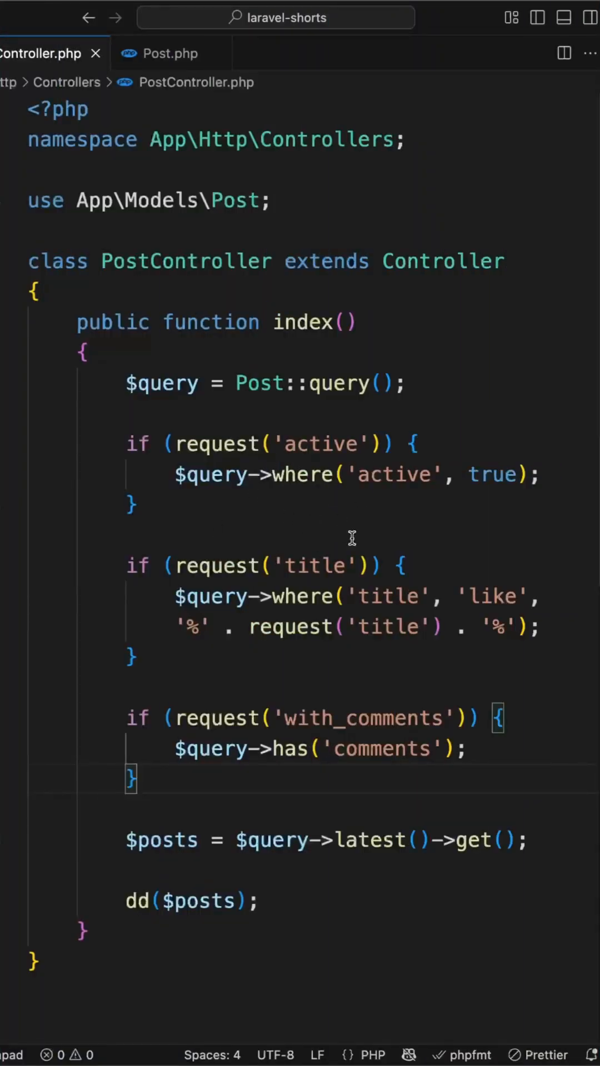
{"action": "mouse_move", "coordinate": [351, 420]}
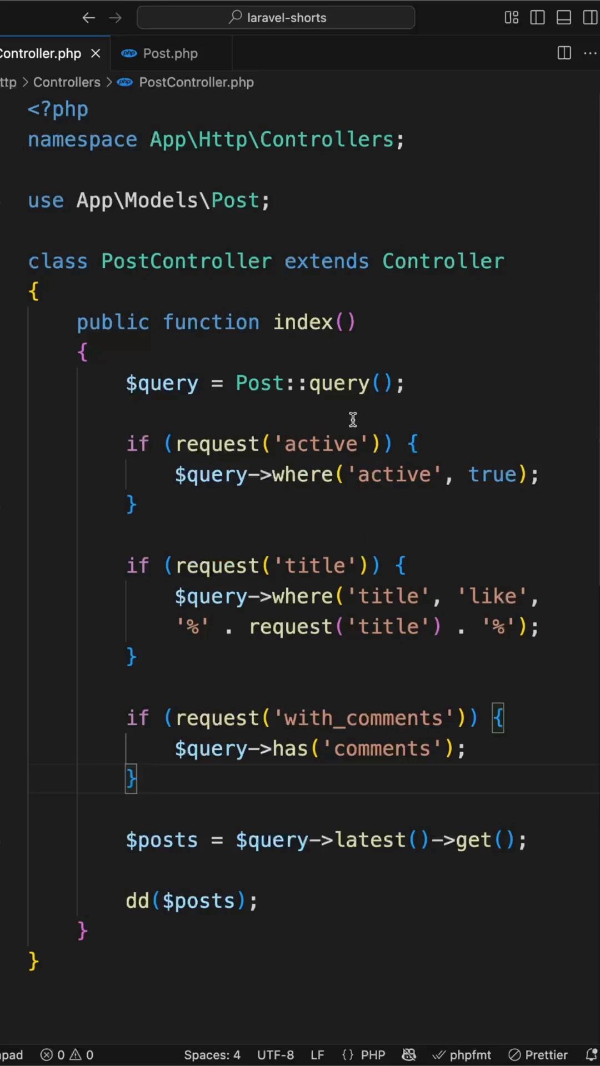
{"action": "mouse_move", "coordinate": [414, 505]}
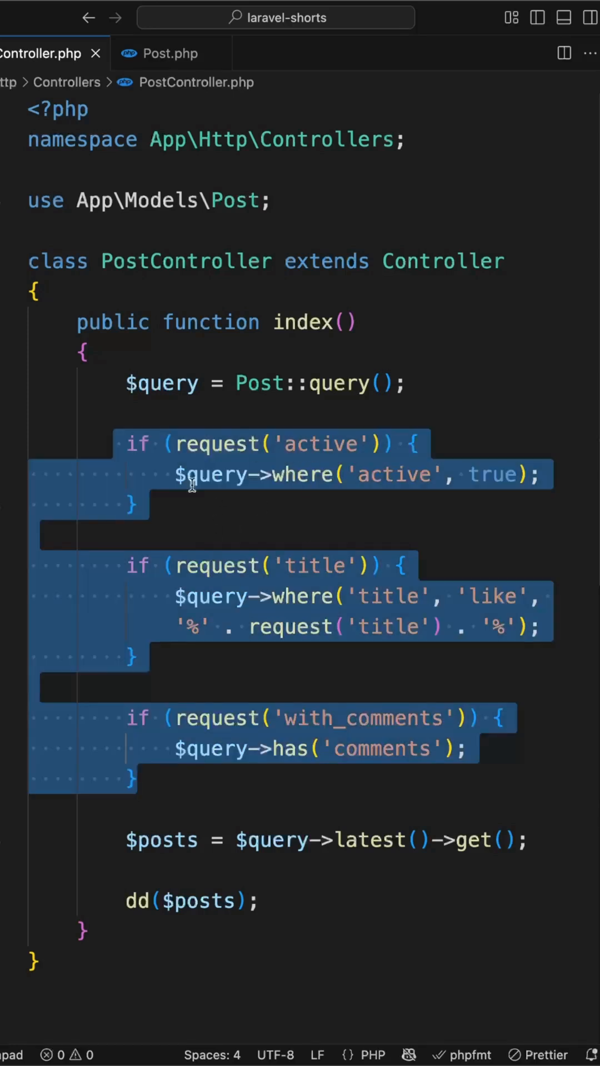
{"action": "mouse_move", "coordinate": [173, 722]}
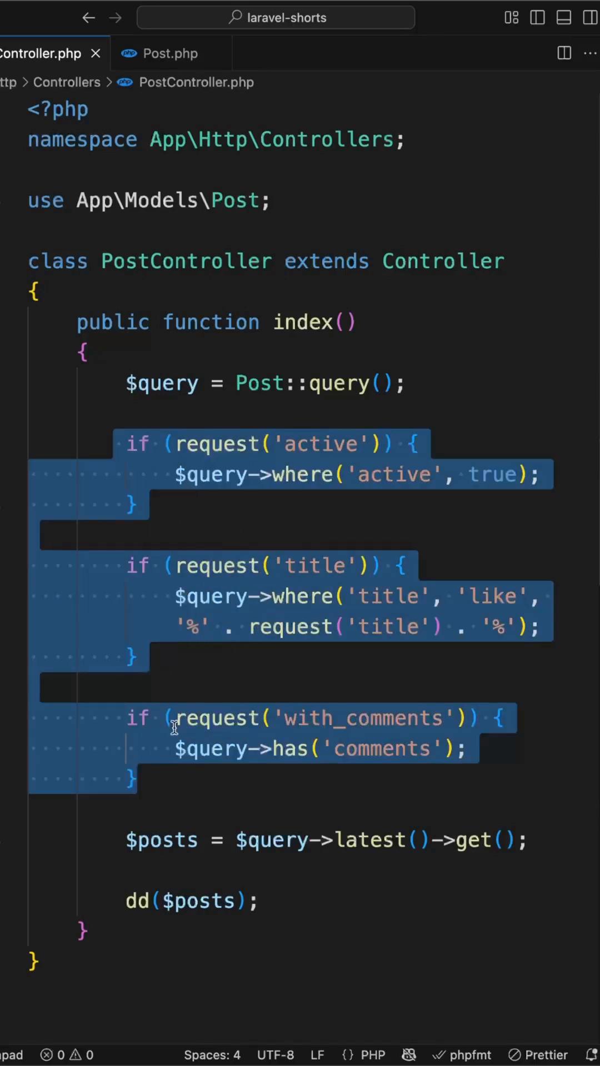
{"action": "mouse_move", "coordinate": [339, 435]}
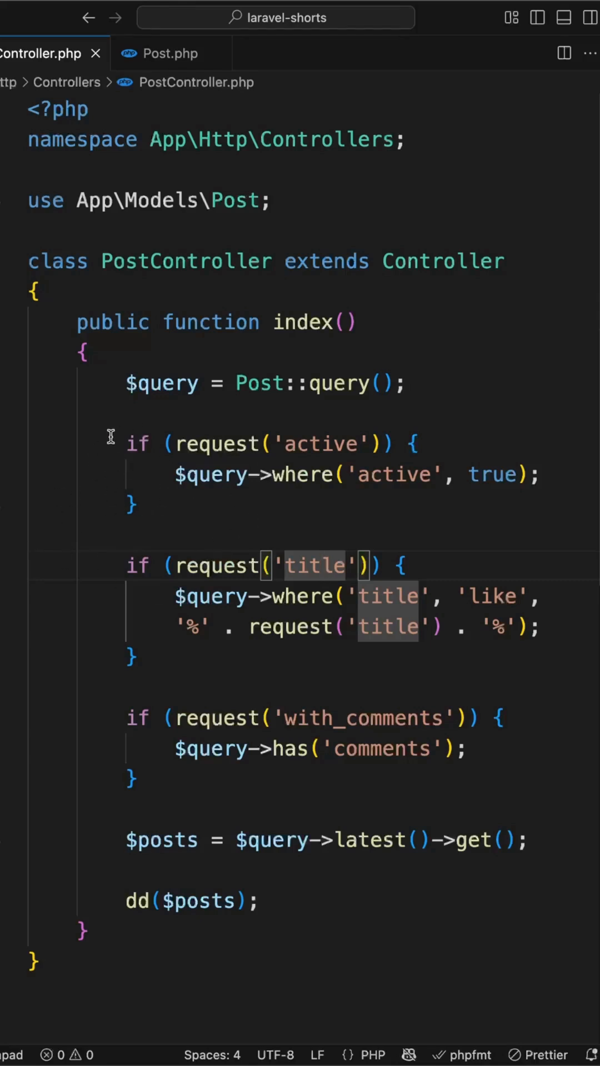
- Comment out the three if filter blocks and start $query->when(request('active'), ...)
{"action": "left_click_drag", "start_coordinate": [125, 443], "coordinate": [135, 778]}
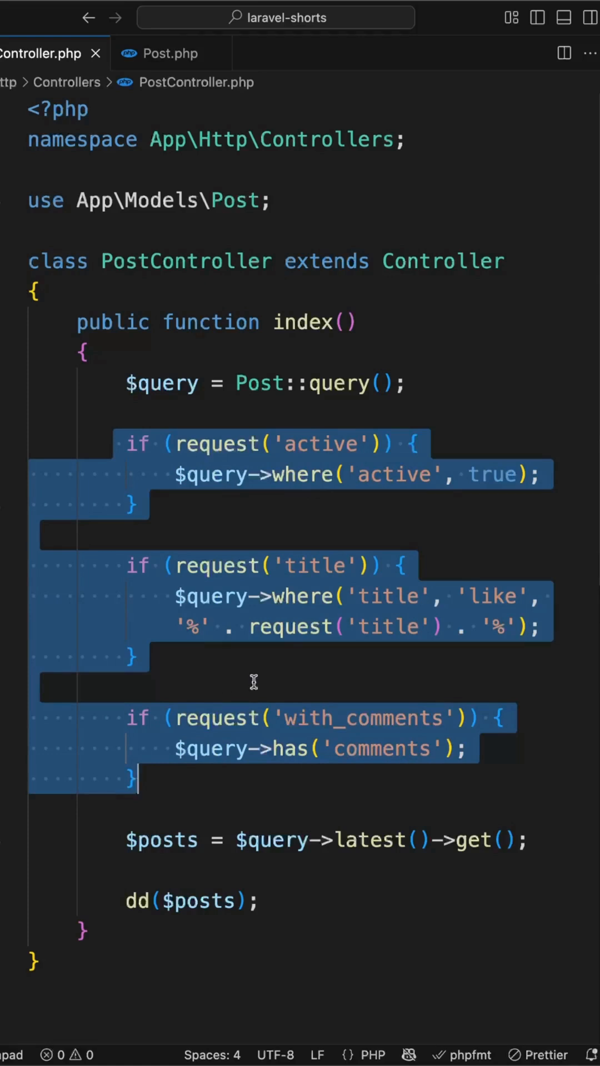
{"action": "mouse_move", "coordinate": [202, 700]}
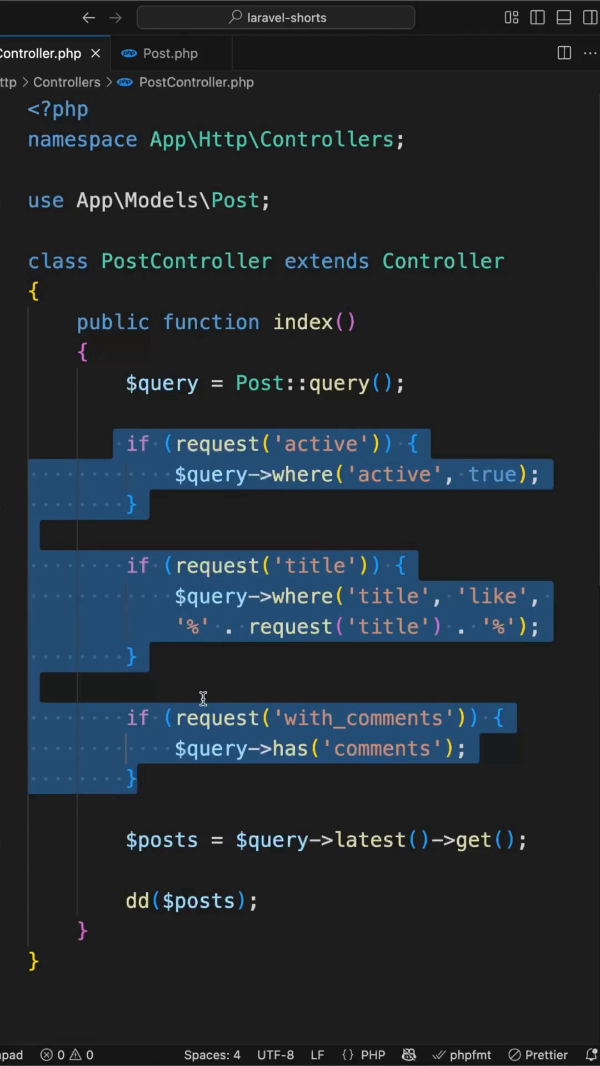
{"action": "key", "text": "cmd+/"}
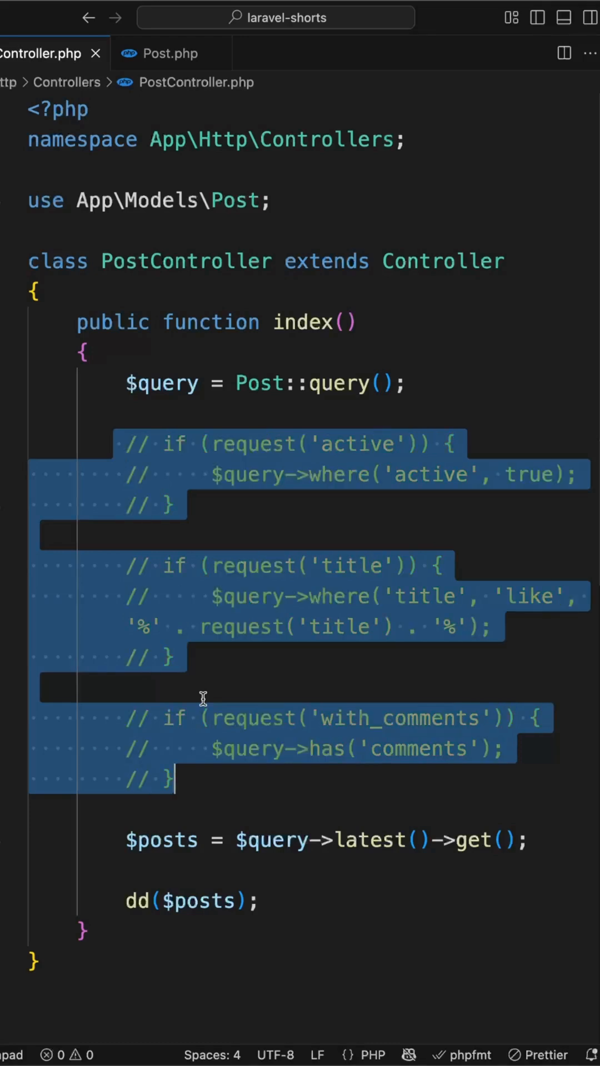
{"action": "type", "text": "$qe"}
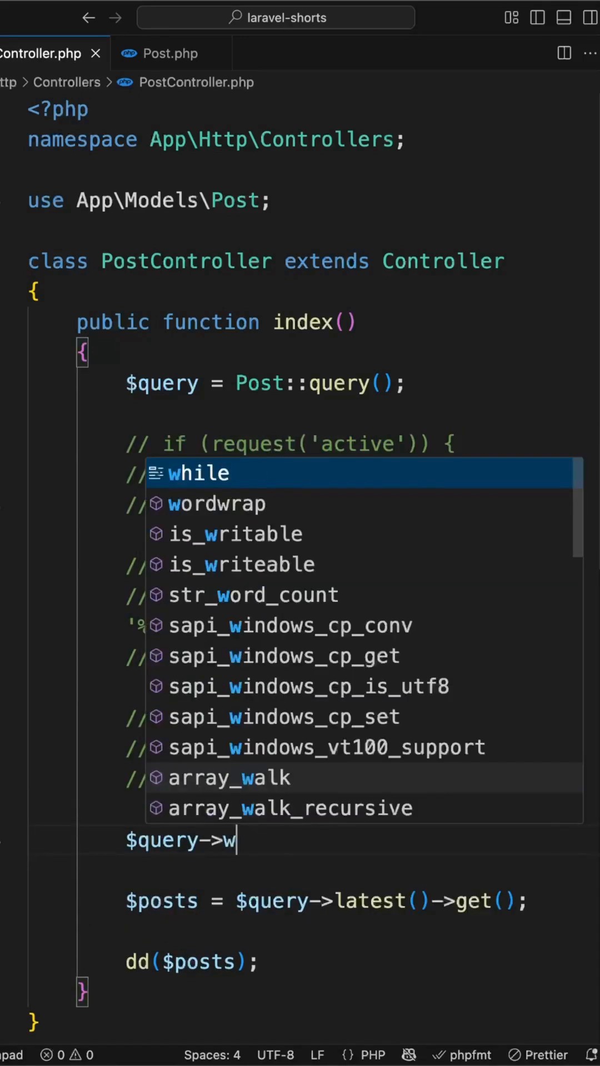
{"action": "type", "text": "hen("}
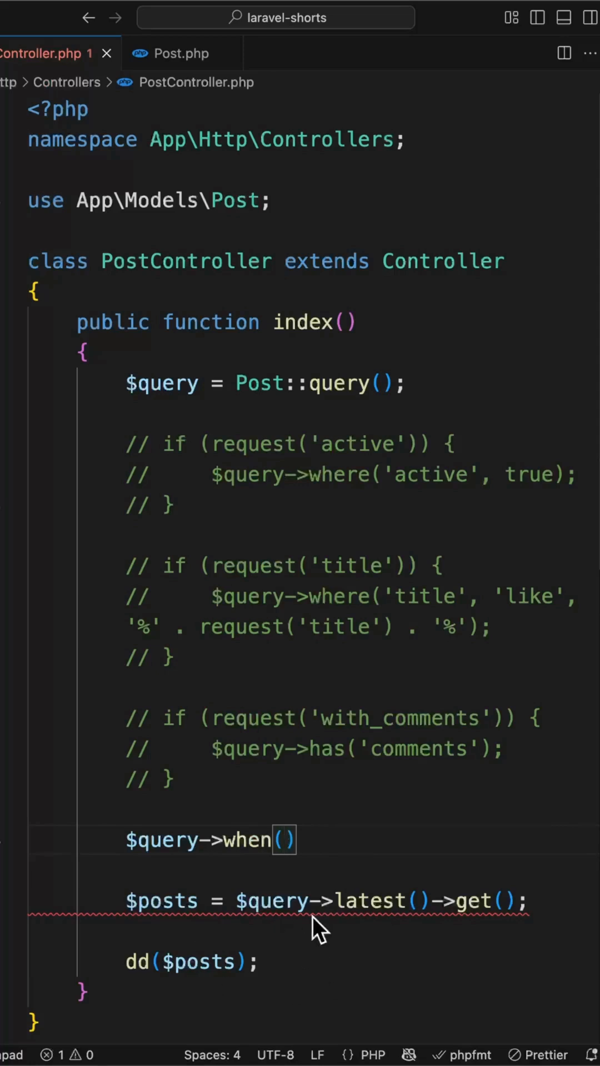
{"action": "left_click_drag", "start_coordinate": [211, 444], "coordinate": [373, 444]}
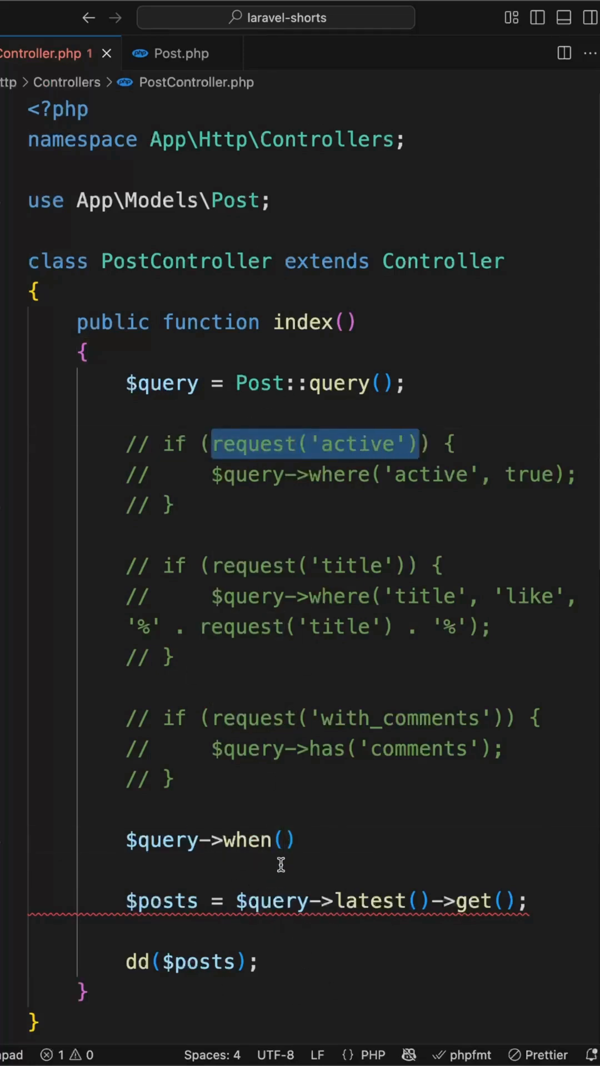
{"action": "type", "text": "request('active'), )"}
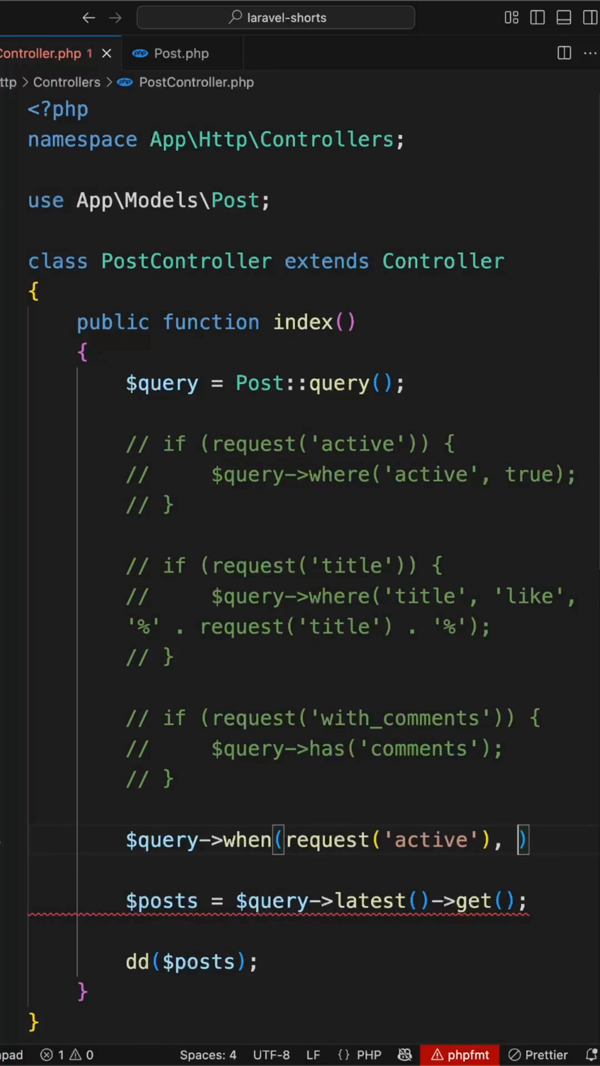
- Complete the closure as fn($q) => $q->where('active', true)
{"action": "type", "text": "fn()"}
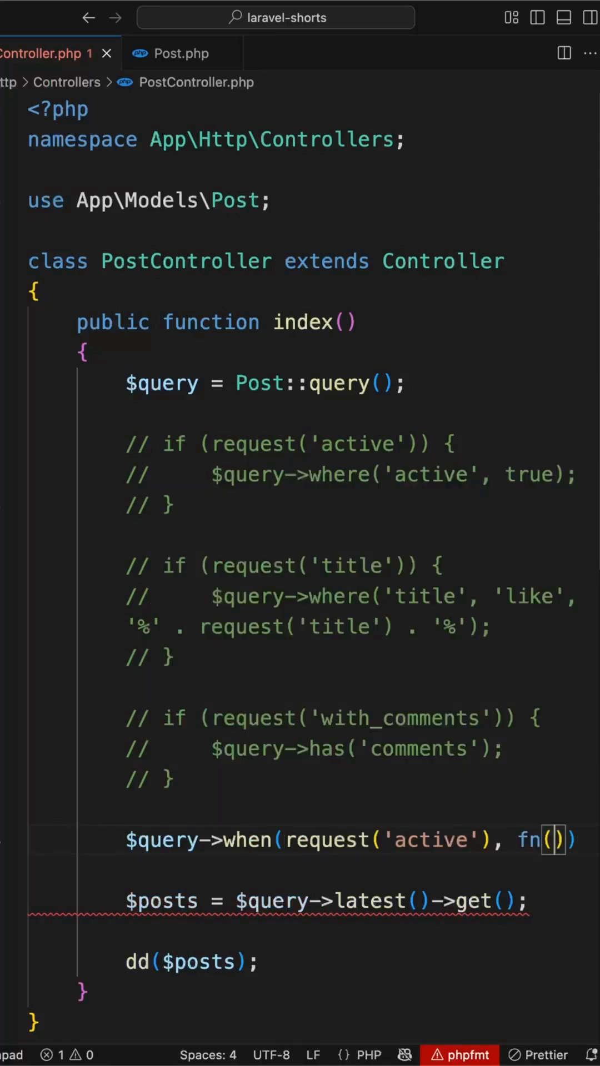
{"action": "type", "text": "$q"}
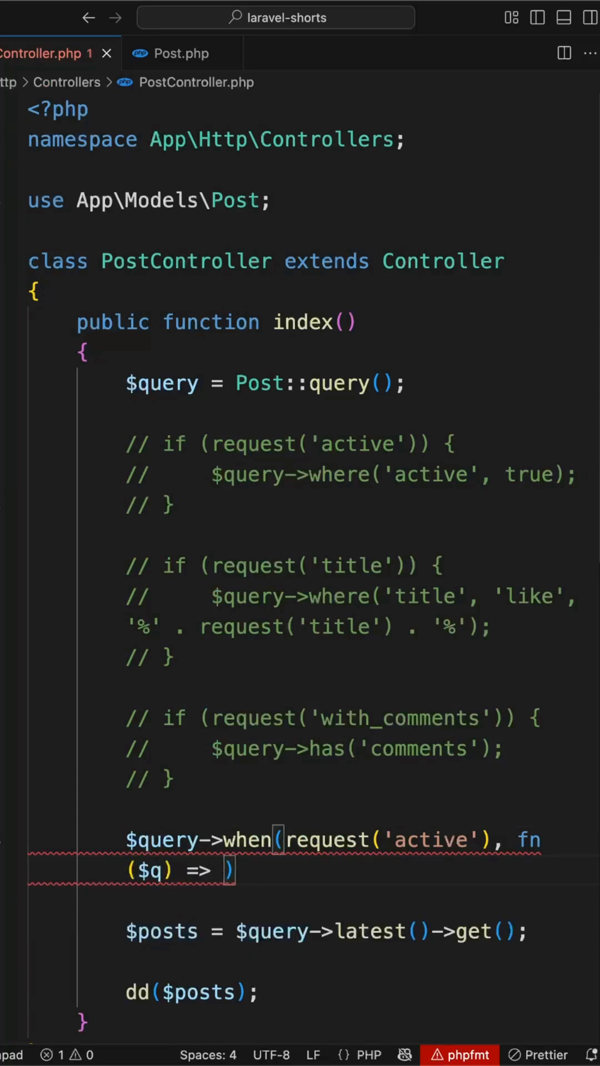
{"action": "type", "text": "$q"}
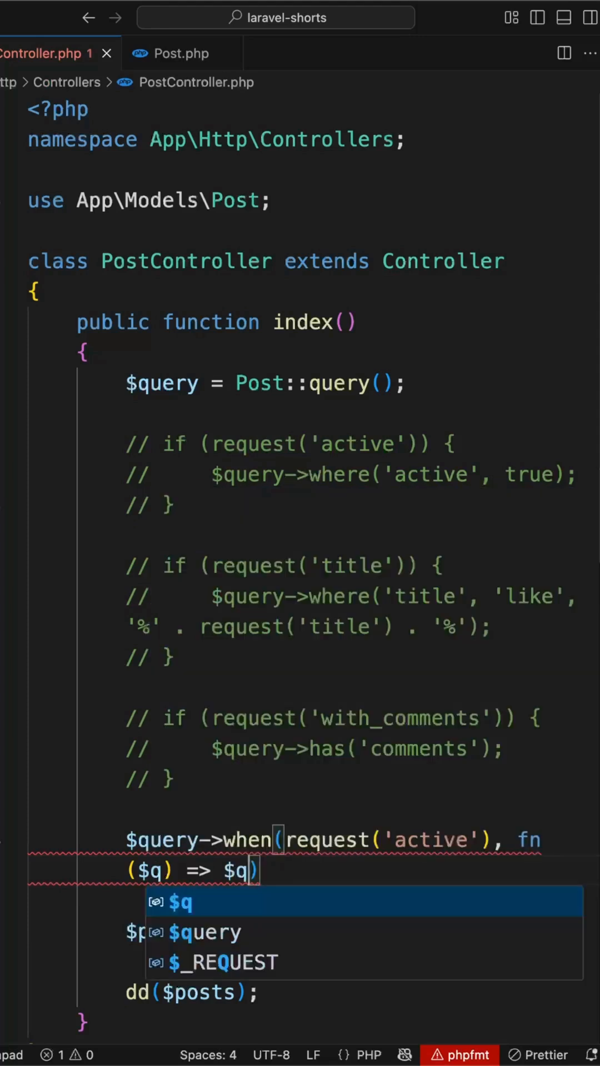
{"action": "type", "text": "->where("}
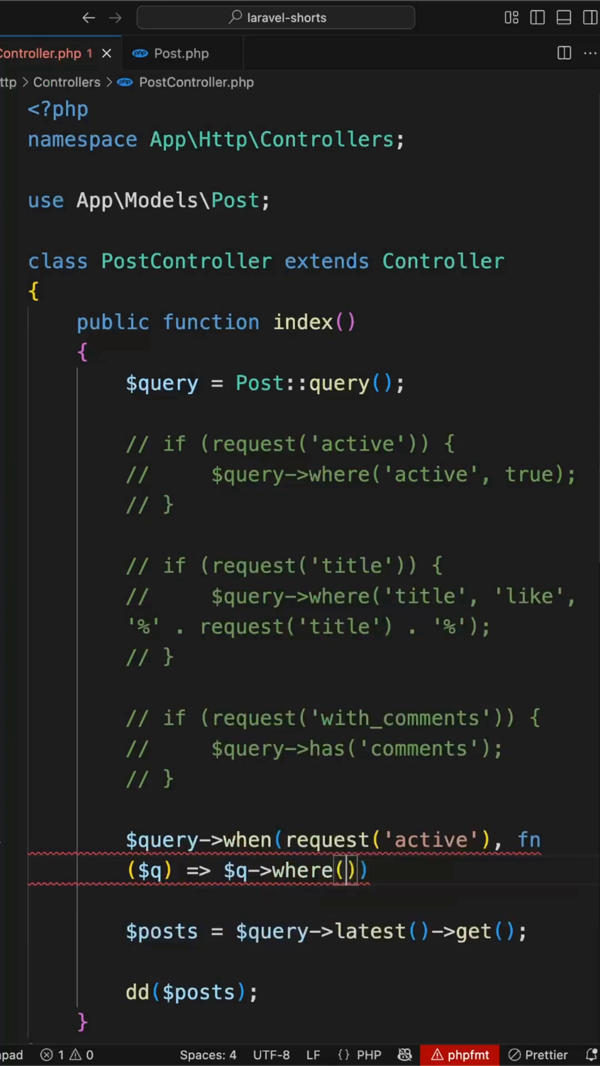
{"action": "type", "text": "'active'"}
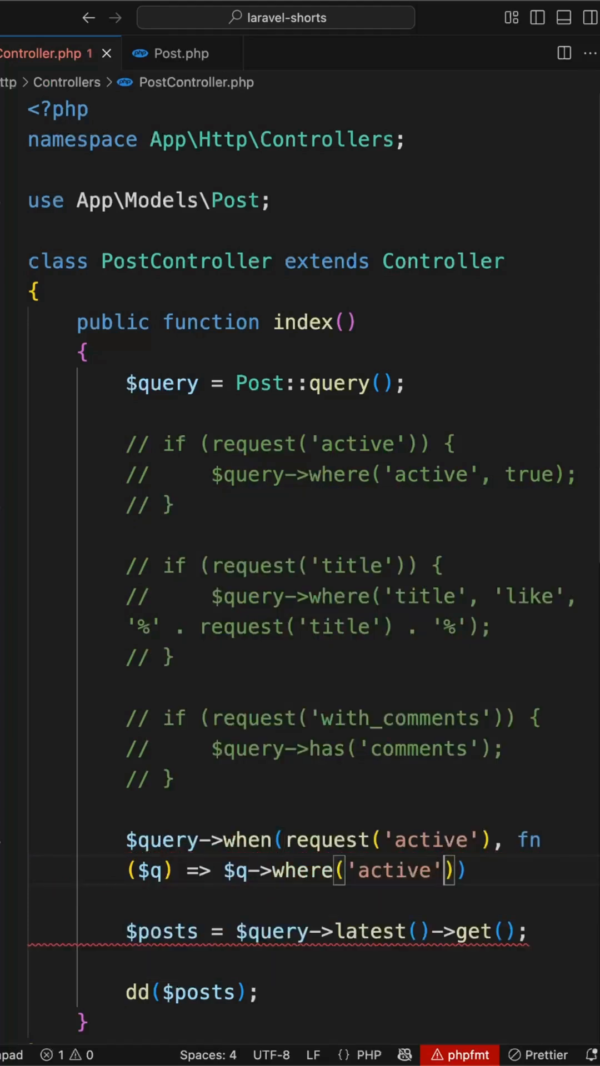
{"action": "type", "text": ", true"}
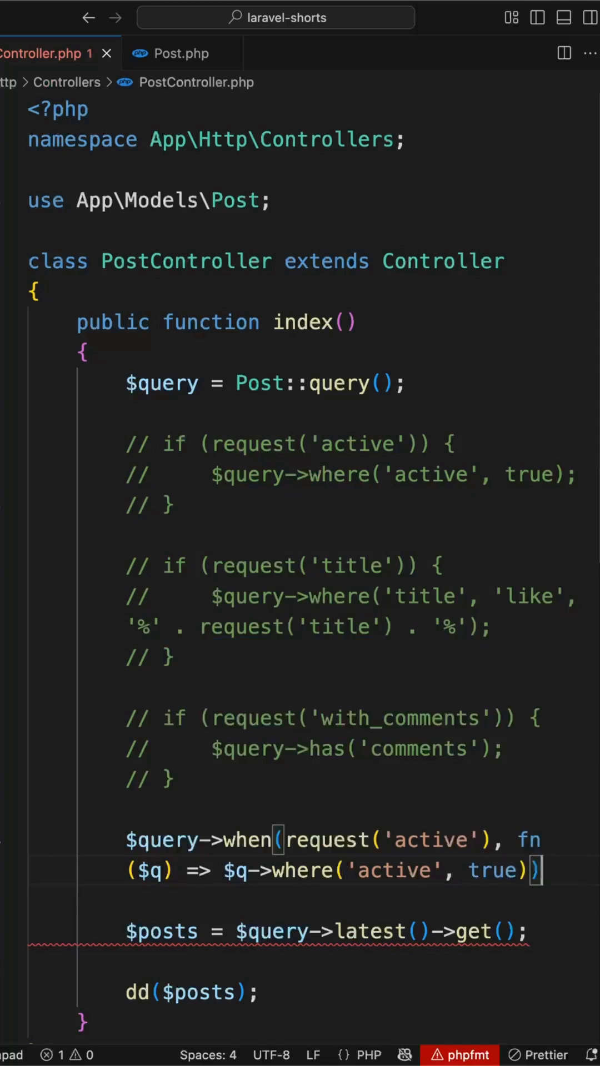
{"action": "mouse_move", "coordinate": [278, 589]}
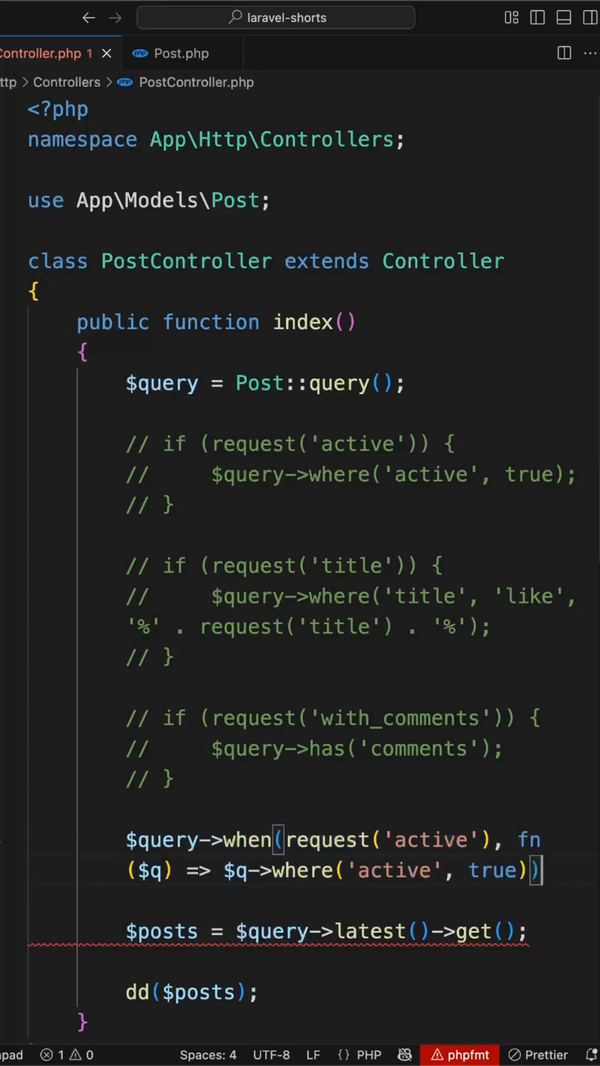
- Paste a second ->when() clause and rewrite it for request('title') with a like search
{"action": "type", "text": "->when(request('active'), fn($q) => $q->where('active', true))"}
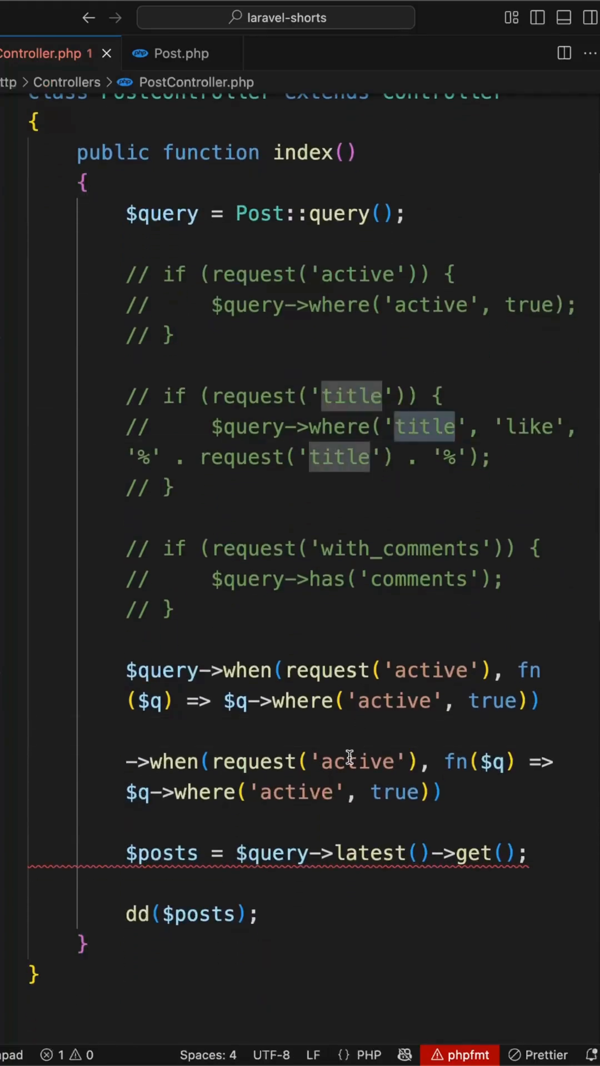
{"action": "type", "text": "title"}
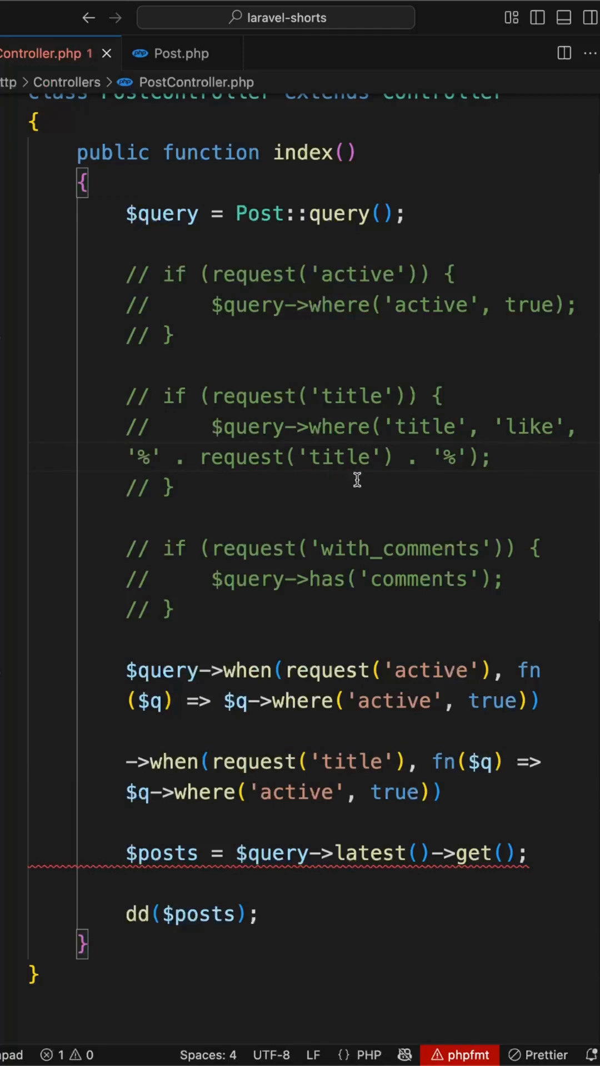
{"action": "mouse_move", "coordinate": [219, 800]}
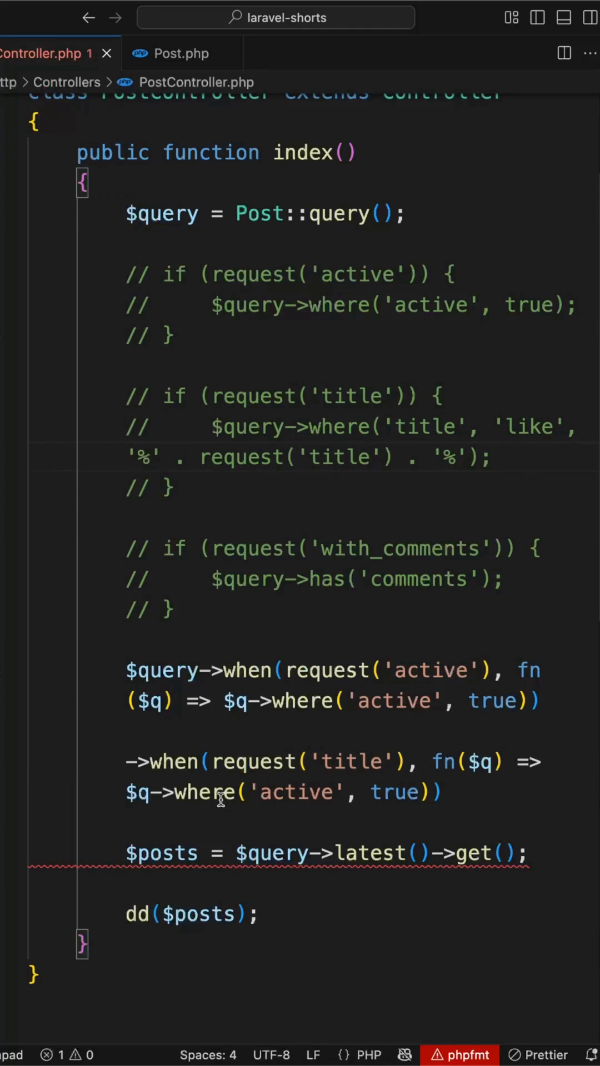
{"action": "double_click", "coordinate": [295, 791]}
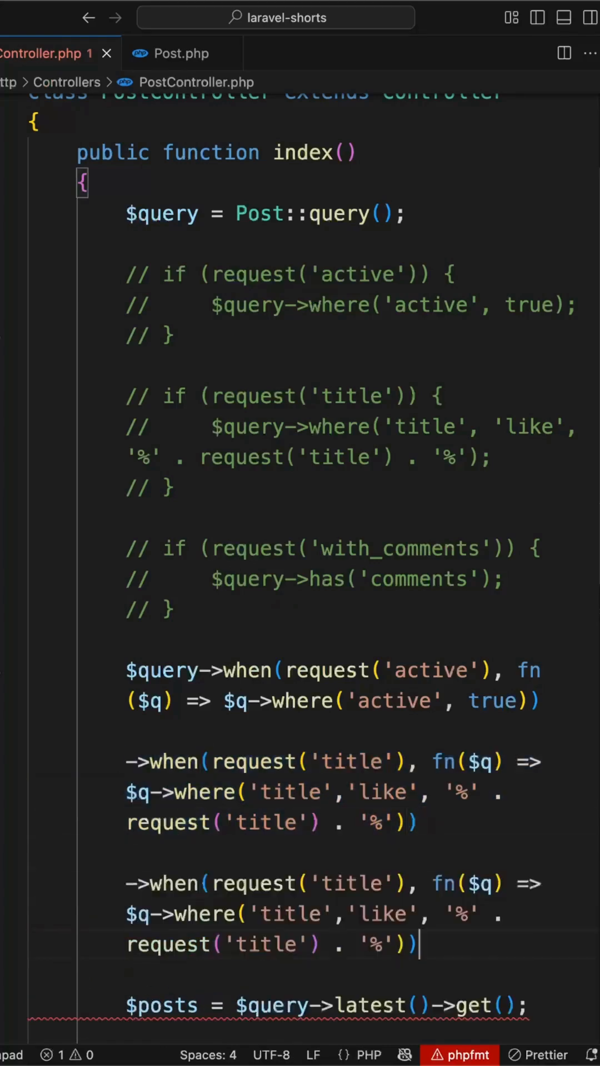
{"action": "scroll", "scroll_direction": "down", "scroll_amount": 3}
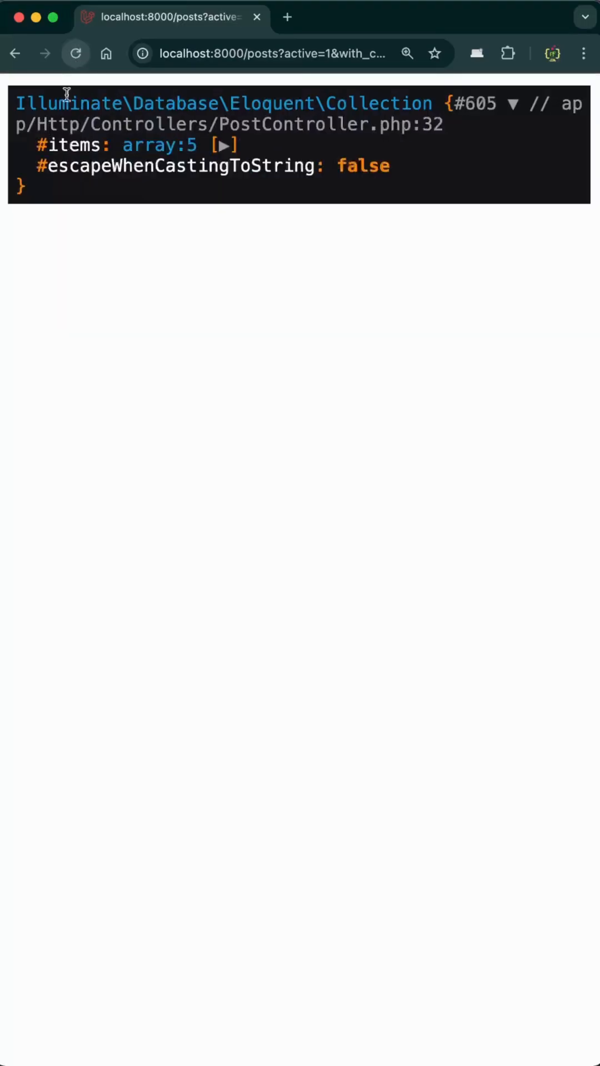
- Expand the five dumped Post items on localhost:8000/posts, then return to the editor
{"action": "left_click", "coordinate": [223, 145]}
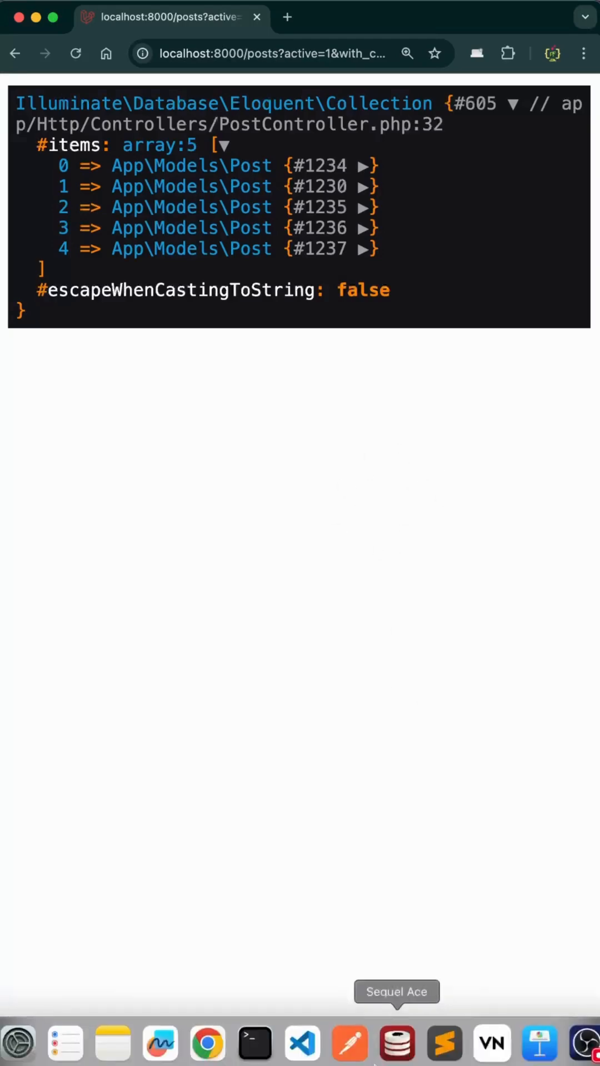
{"action": "left_click", "coordinate": [301, 1042]}
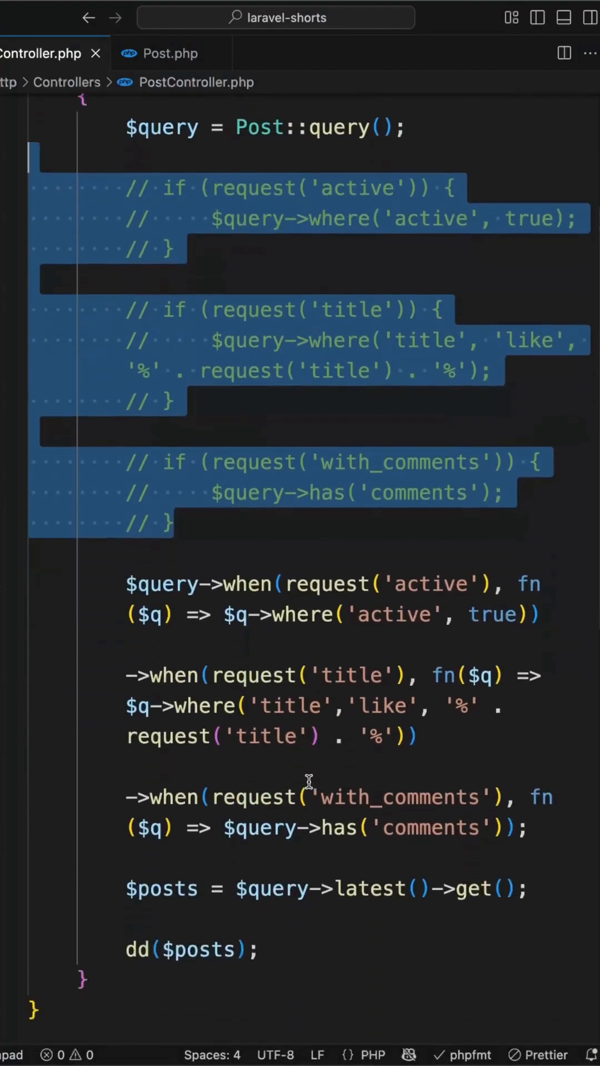
{"action": "scroll", "scroll_direction": "down", "scroll_amount": 3}
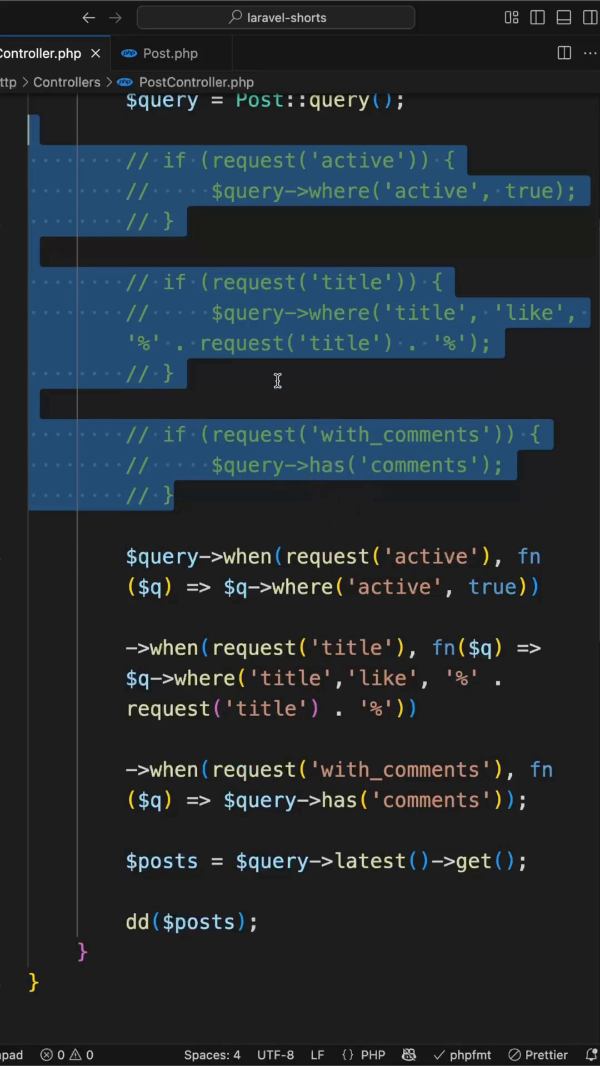
{"action": "mouse_move", "coordinate": [324, 479]}
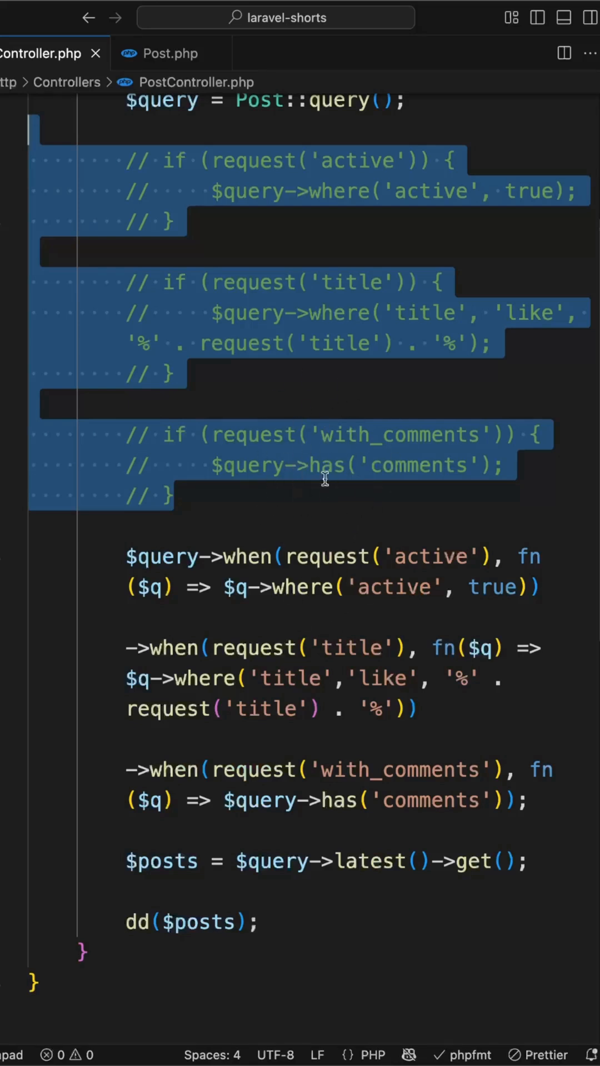
{"action": "mouse_move", "coordinate": [288, 492]}
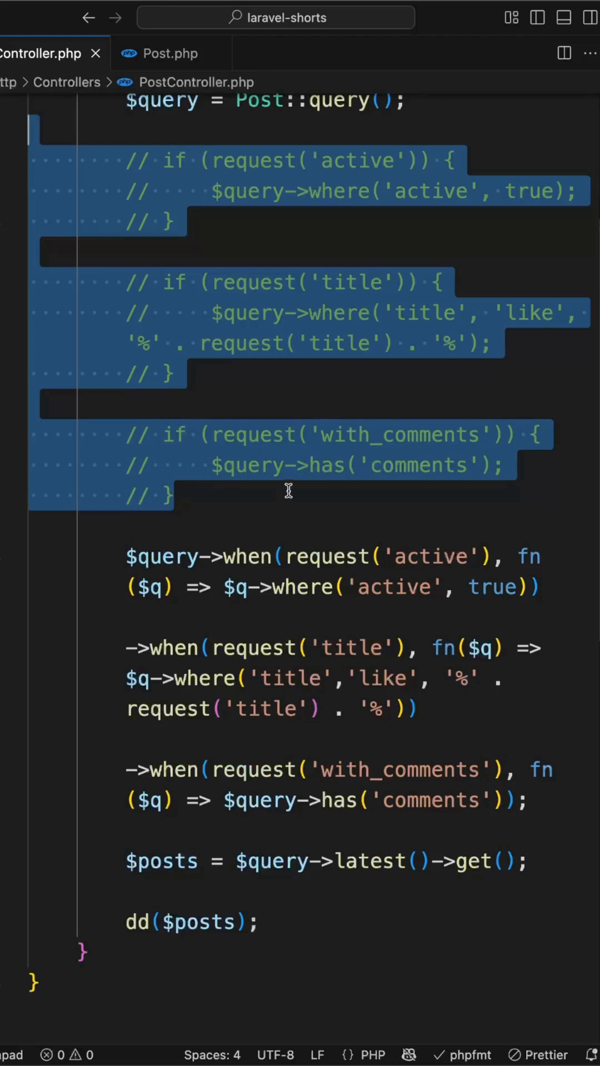